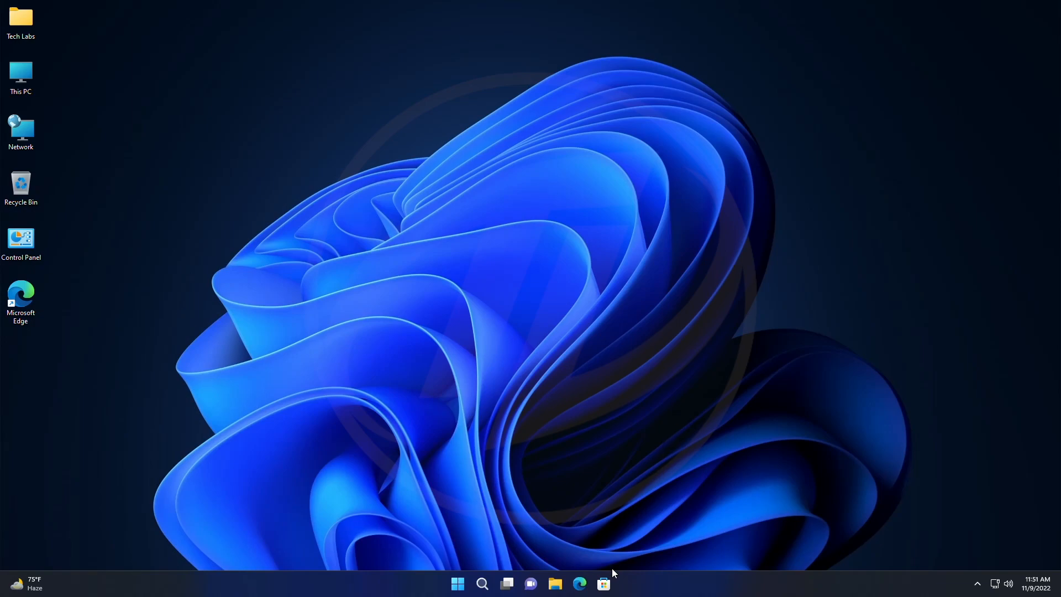
Download ViVeTool-v0.3.2.zip from the ViVe GitHub releases page
{"action": "left_click", "coordinate": [578, 583]}
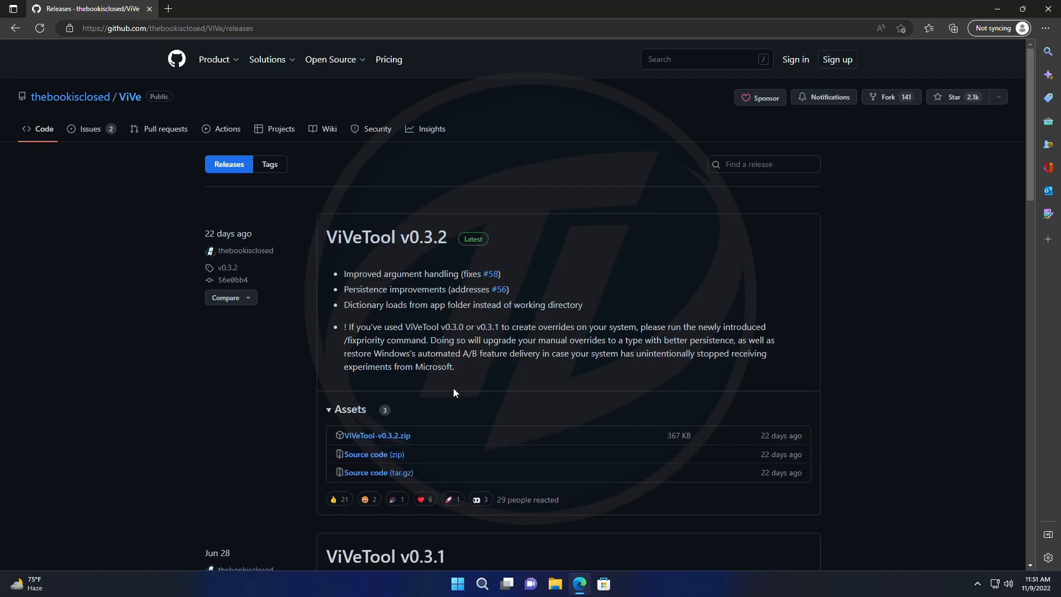
{"action": "left_click", "coordinate": [377, 435]}
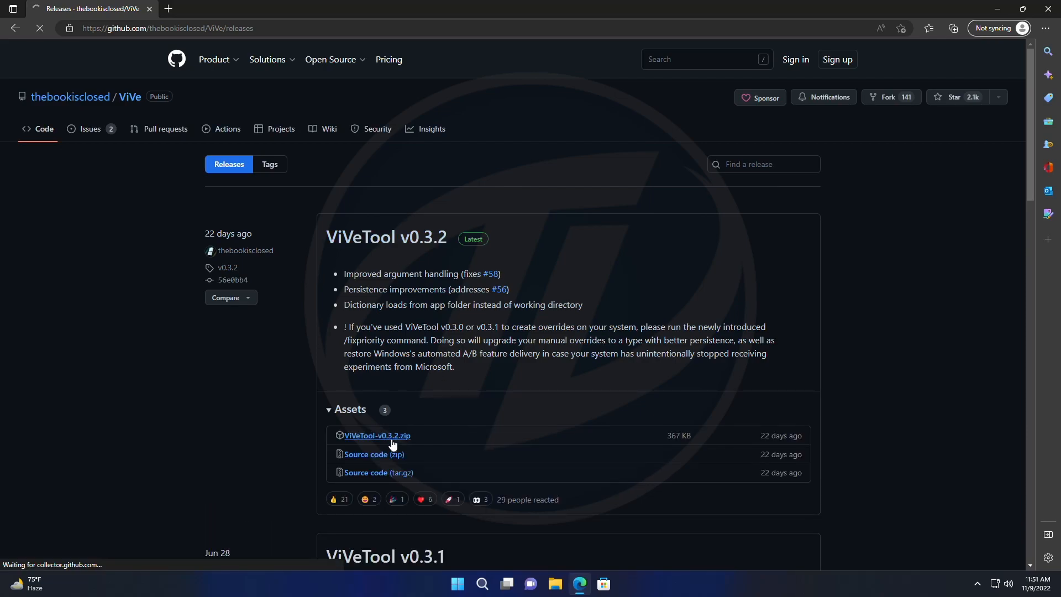
{"action": "left_click", "coordinate": [377, 435]}
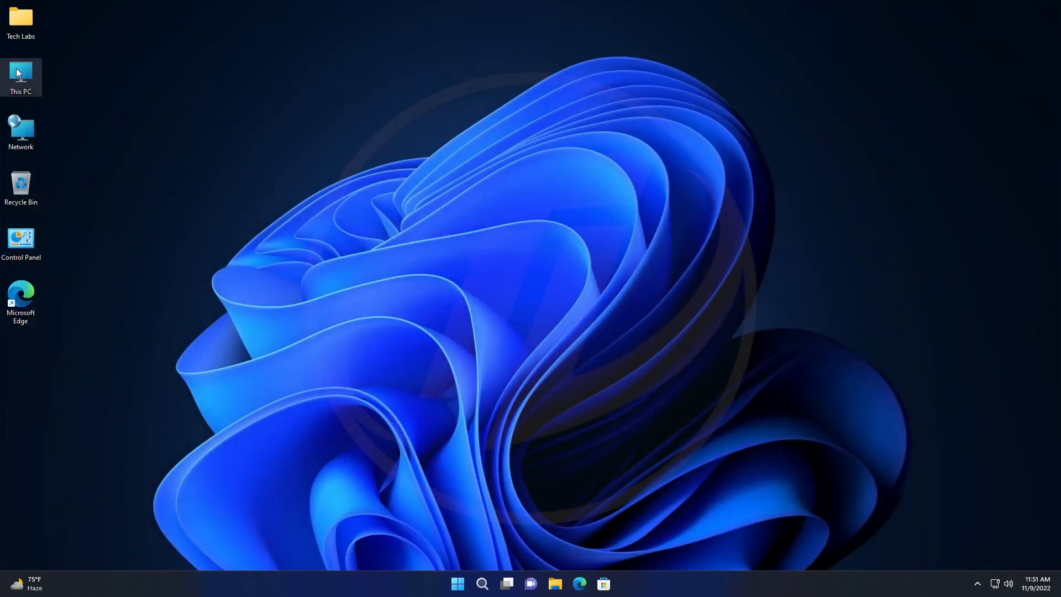
Find the downloaded zip in This PC > Downloads and start Extract All
{"action": "double_click", "coordinate": [21, 73]}
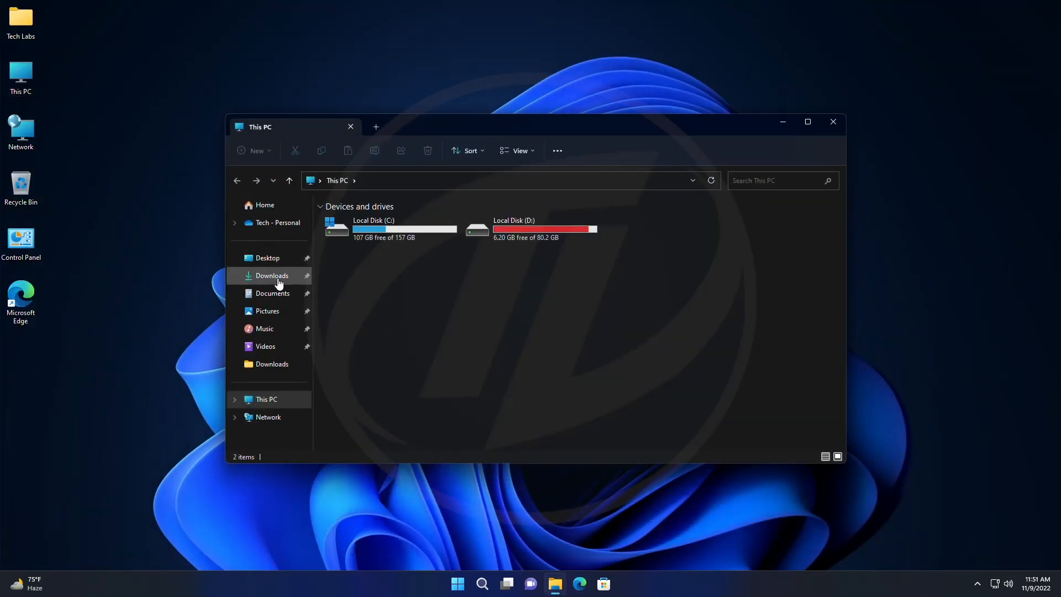
{"action": "right_click", "coordinate": [355, 236]}
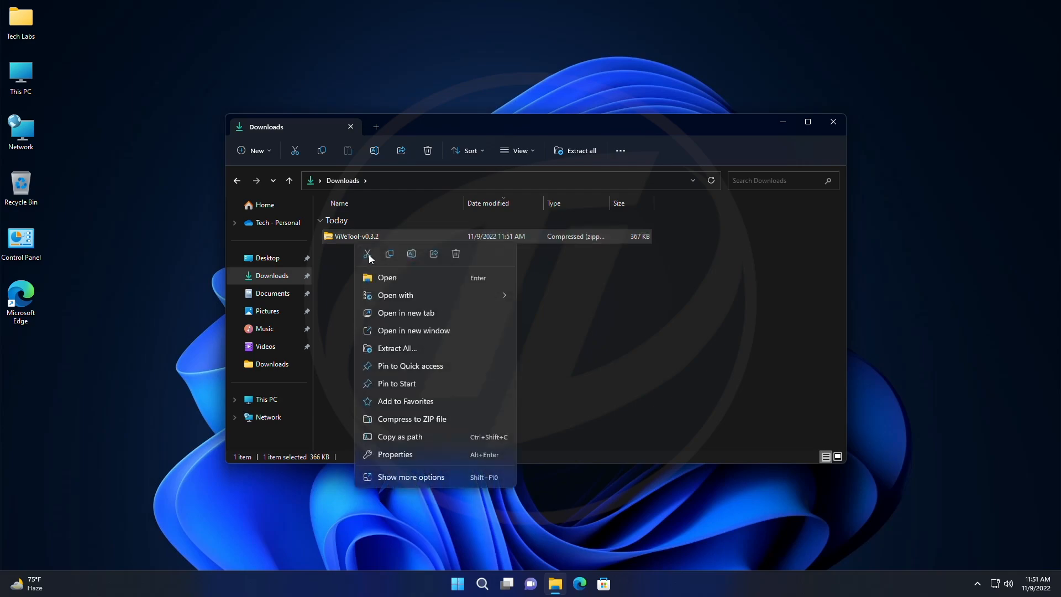
{"action": "left_click", "coordinate": [397, 347]}
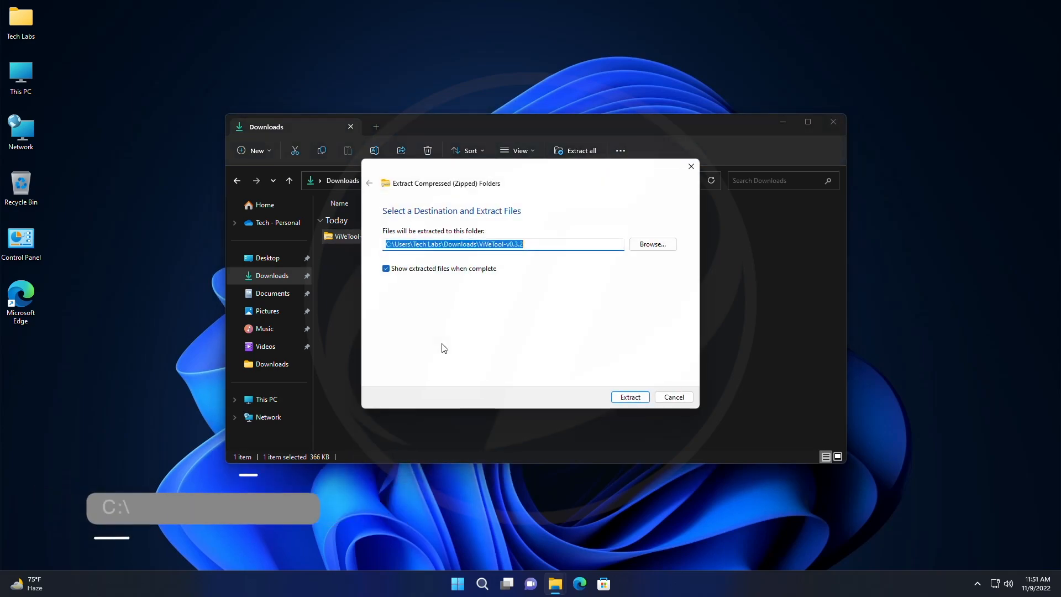
Extract ViVeTool into C:\Windows\System32 and approve the administrator permission prompt
{"action": "left_click", "coordinate": [651, 244]}
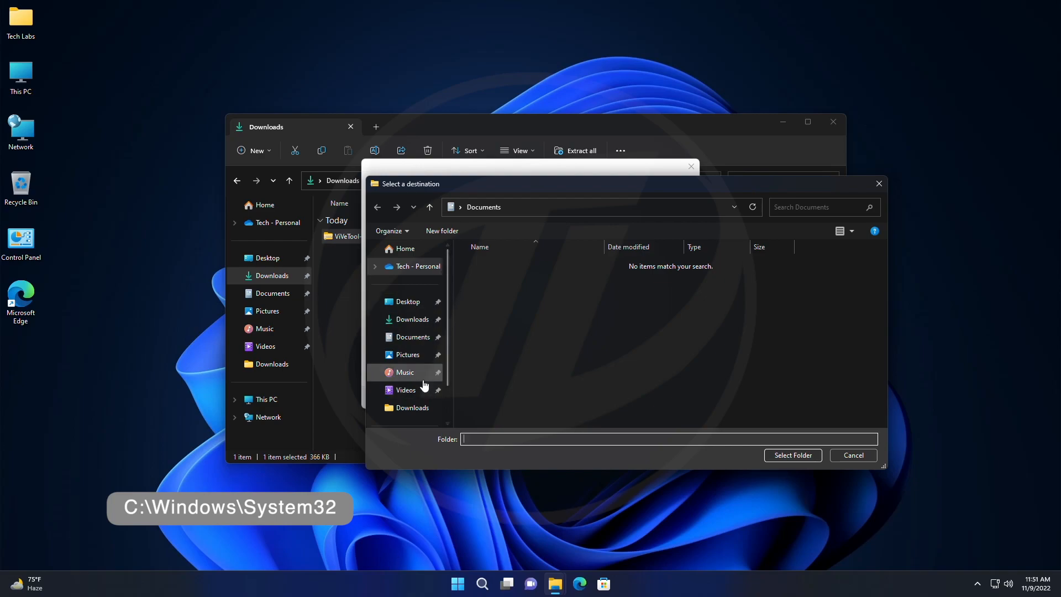
{"action": "left_click", "coordinate": [406, 372]}
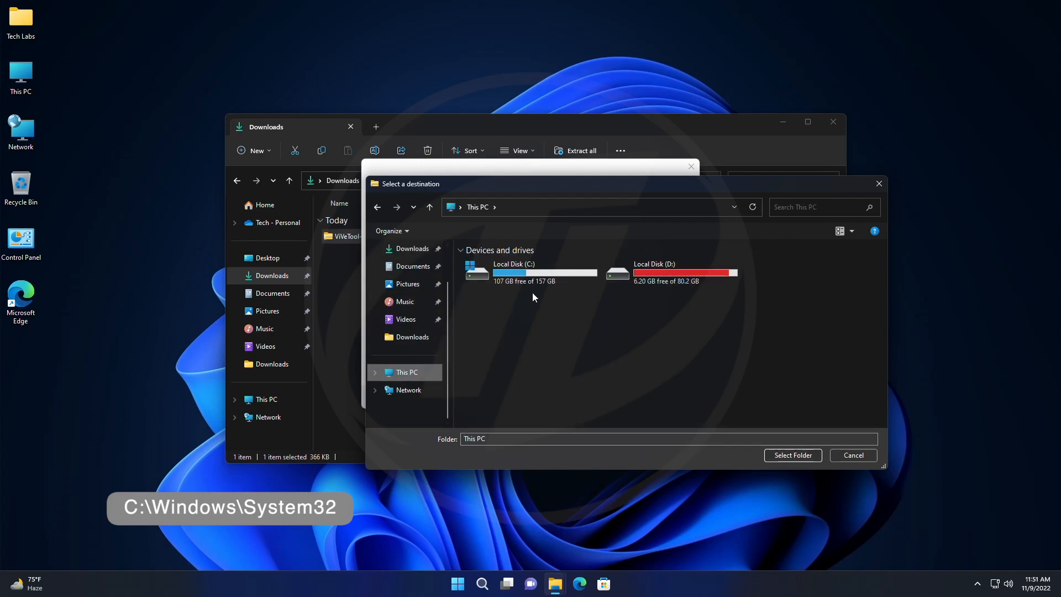
{"action": "double_click", "coordinate": [512, 271]}
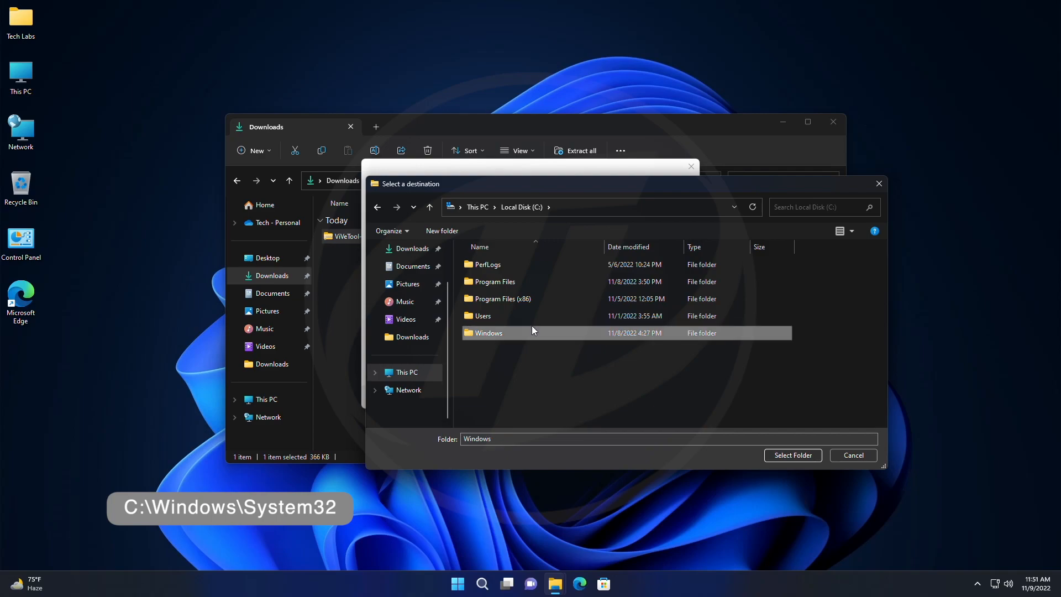
{"action": "double_click", "coordinate": [487, 332]}
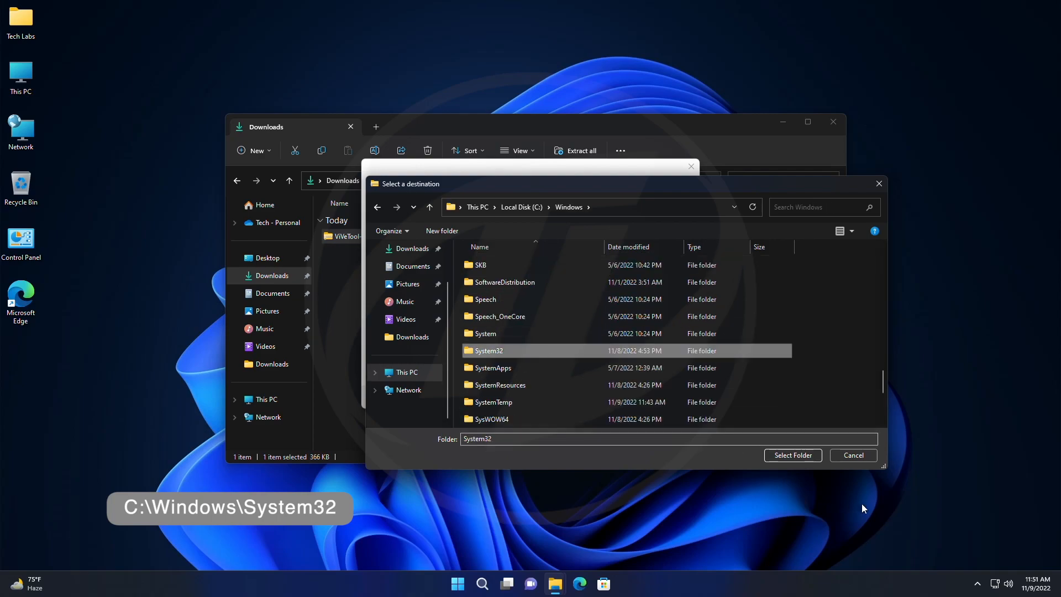
{"action": "left_click", "coordinate": [793, 455]}
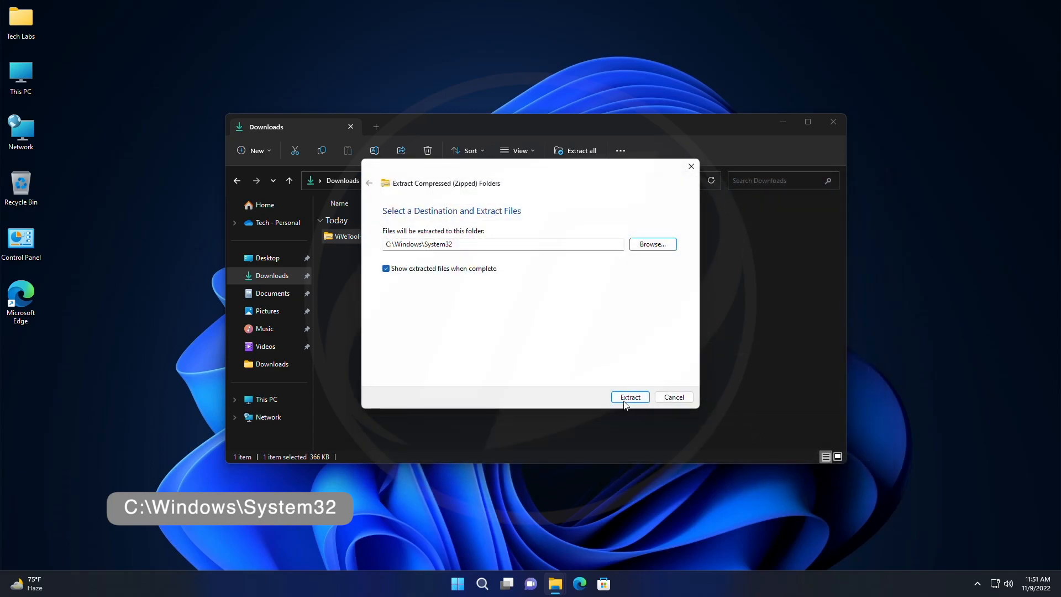
{"action": "left_click", "coordinate": [629, 397]}
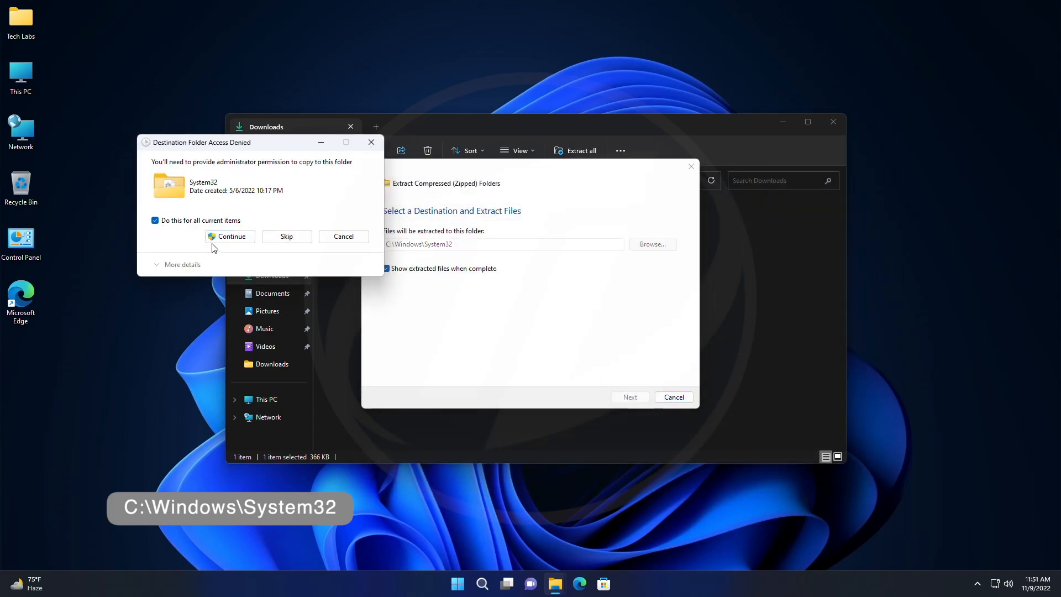
{"action": "left_click", "coordinate": [228, 236]}
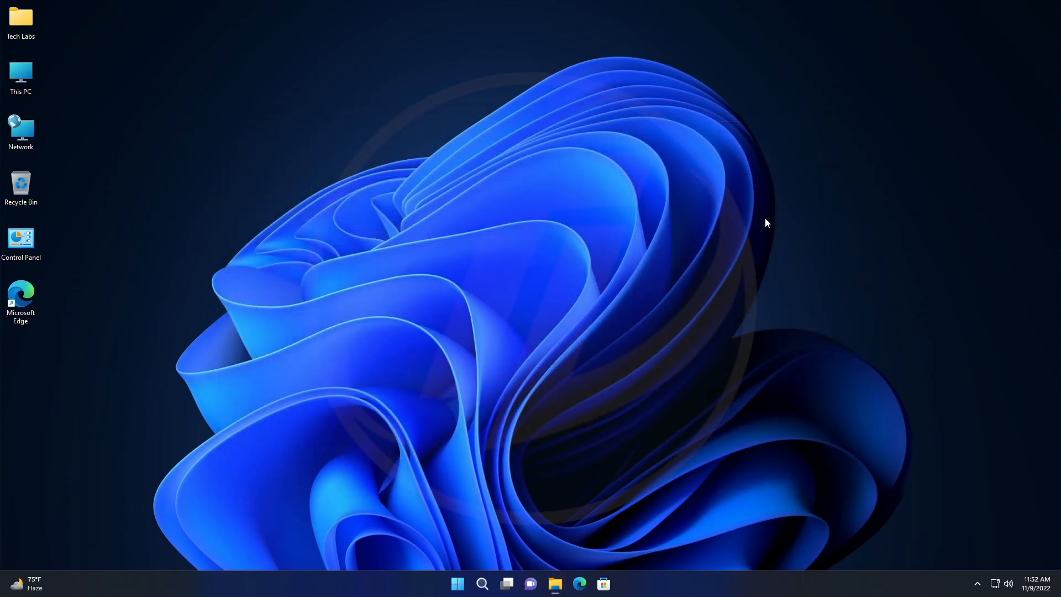
Search Start for cmd and run Command Prompt as administrator
{"action": "type", "text": "cmd"}
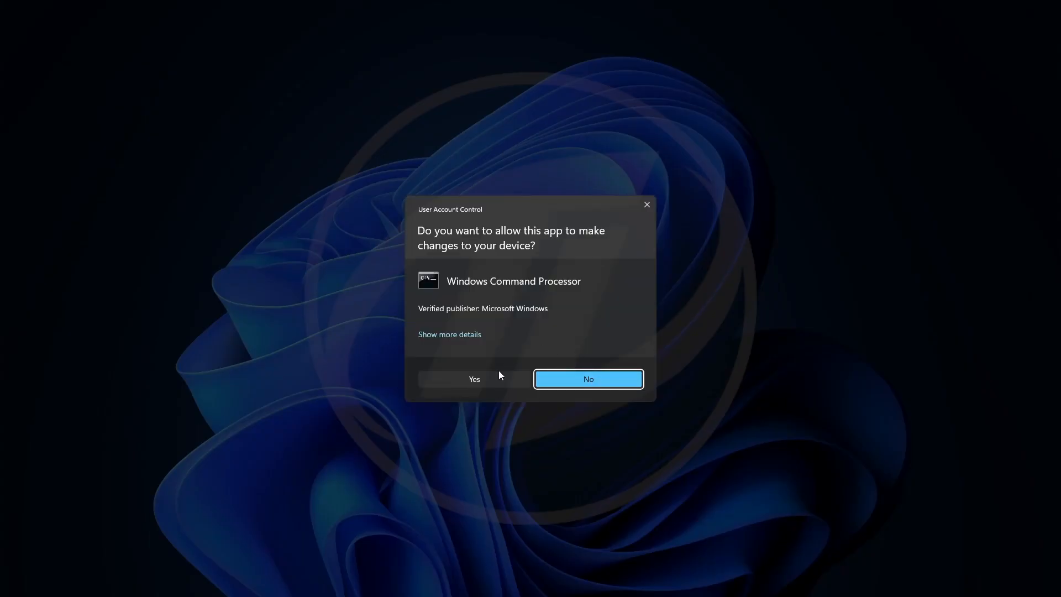
Approve the UAC prompt and run vivetool /enable /id:39420424
{"action": "left_click", "coordinate": [474, 379]}
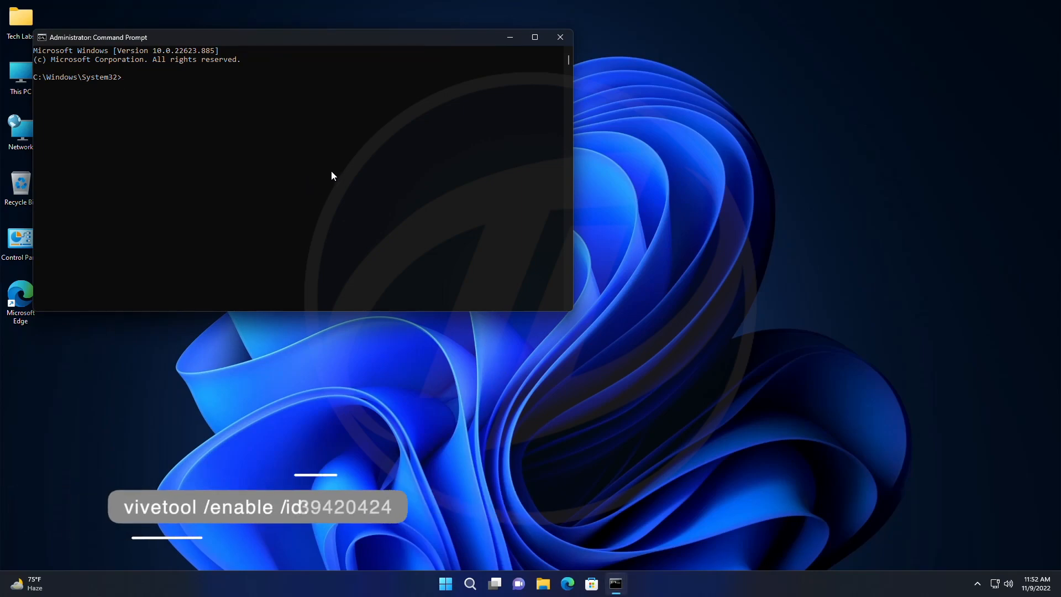
{"action": "type", "text": "viv"}
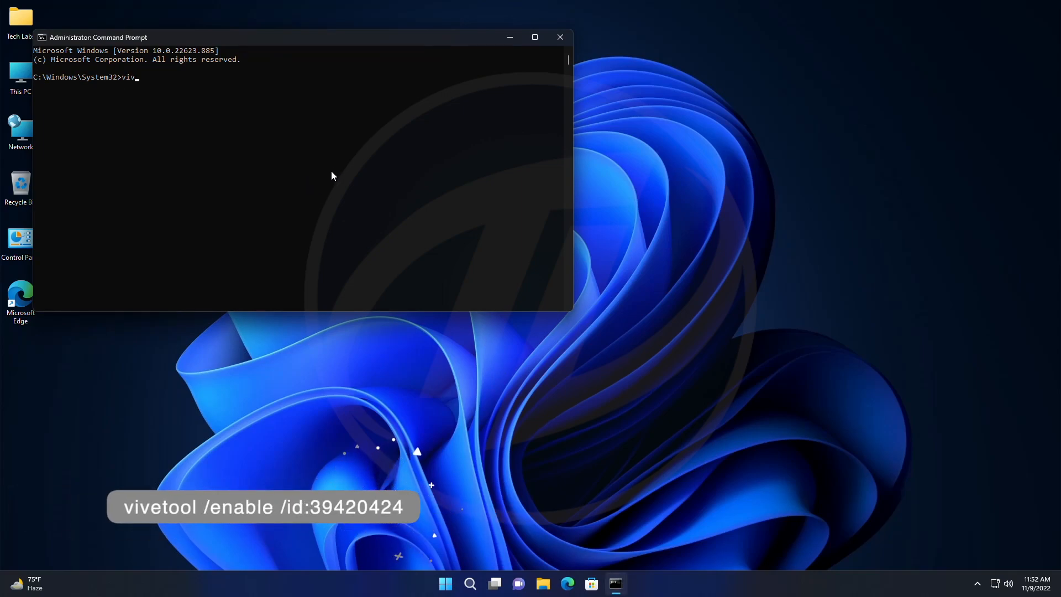
{"action": "type", "text": "etool /"}
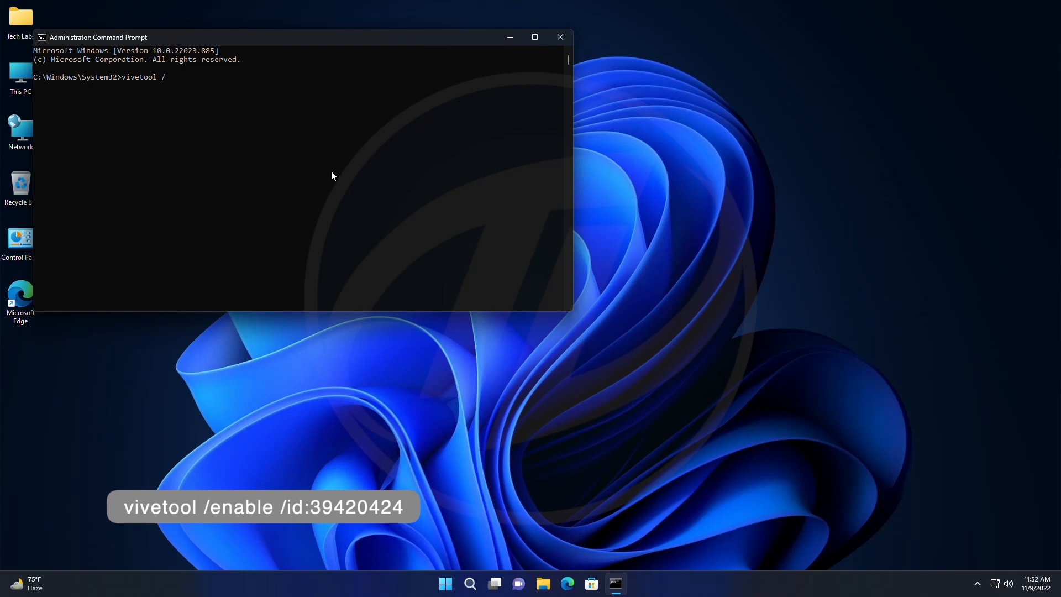
{"action": "type", "text": "enable"}
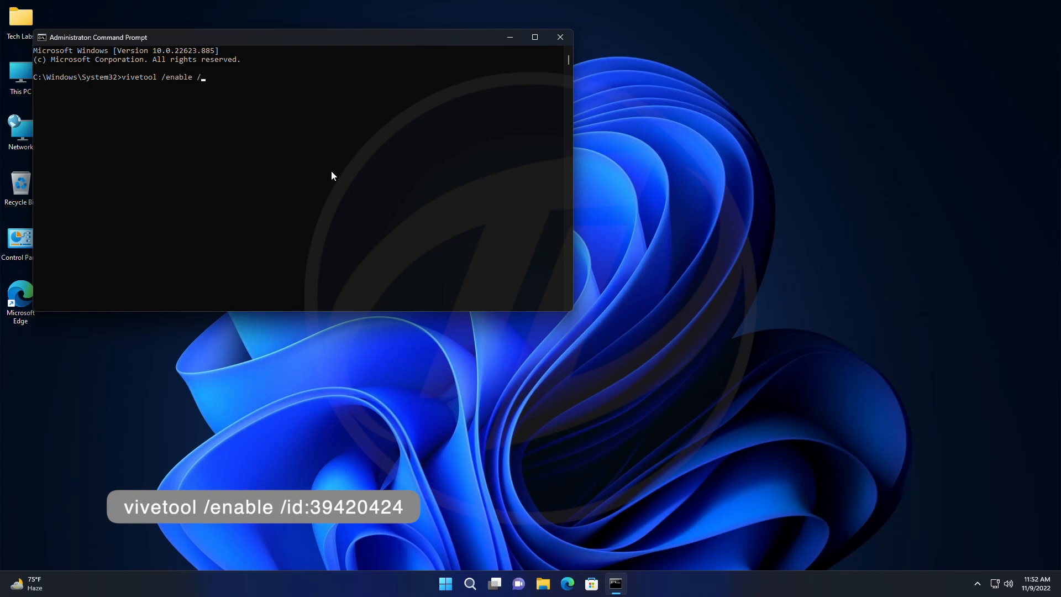
{"action": "type", "text": "/id:"}
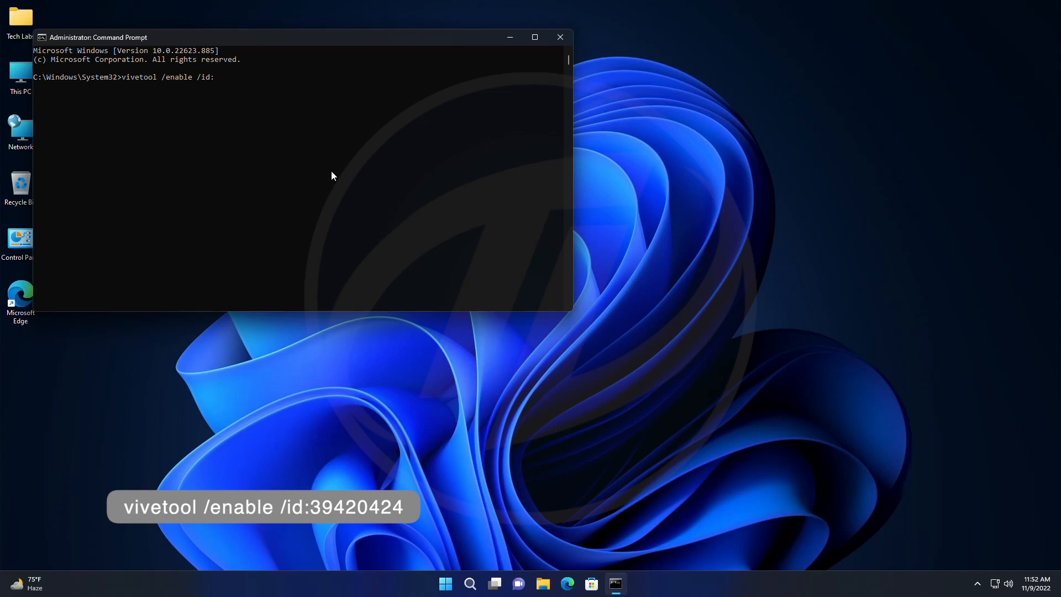
{"action": "type", "text": "39"}
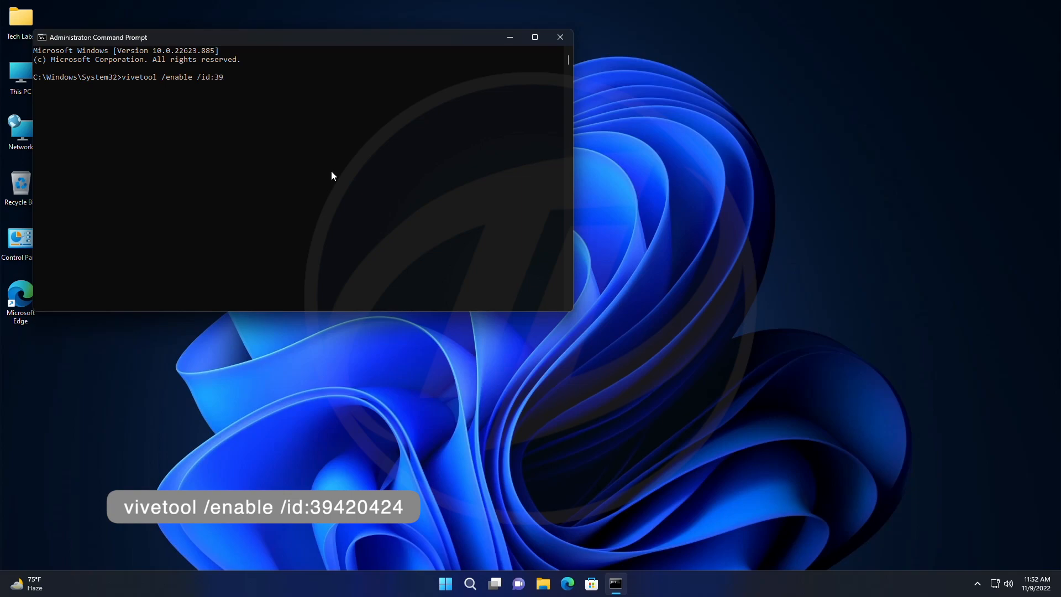
{"action": "type", "text": "4"}
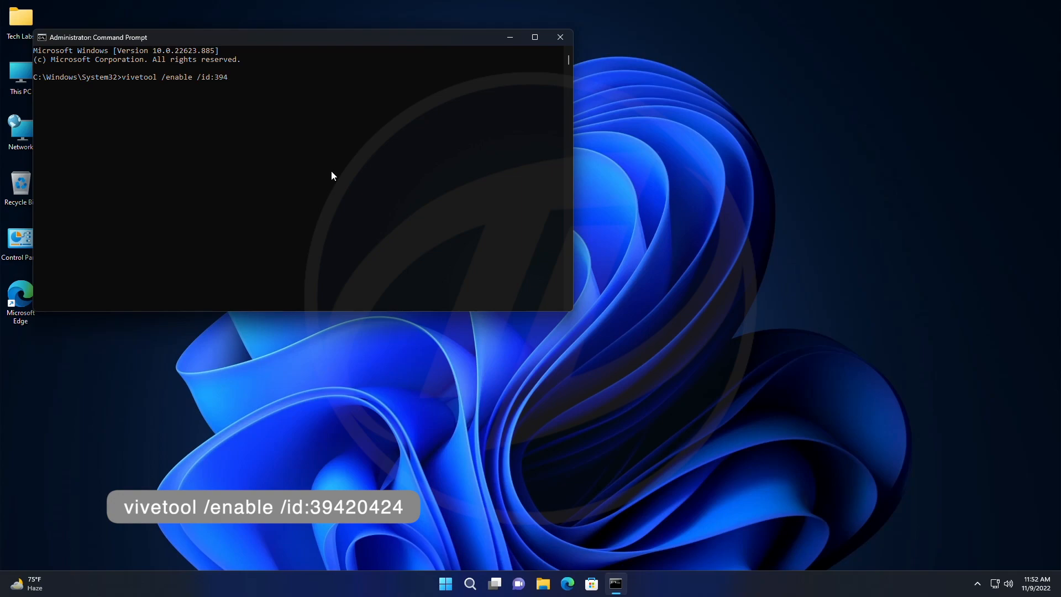
{"action": "type", "text": "204"}
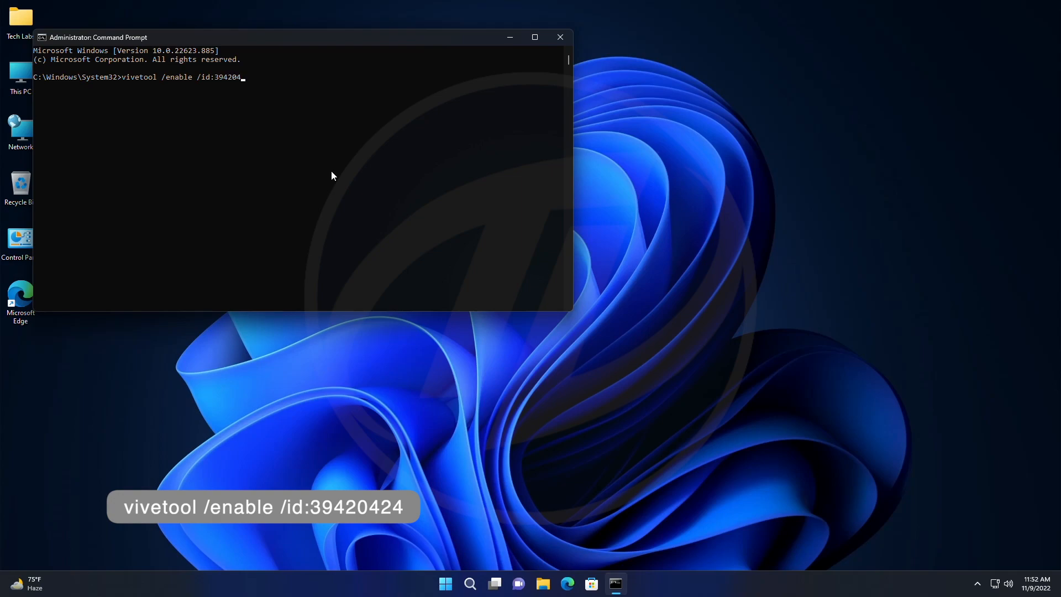
{"action": "key", "text": "Enter"}
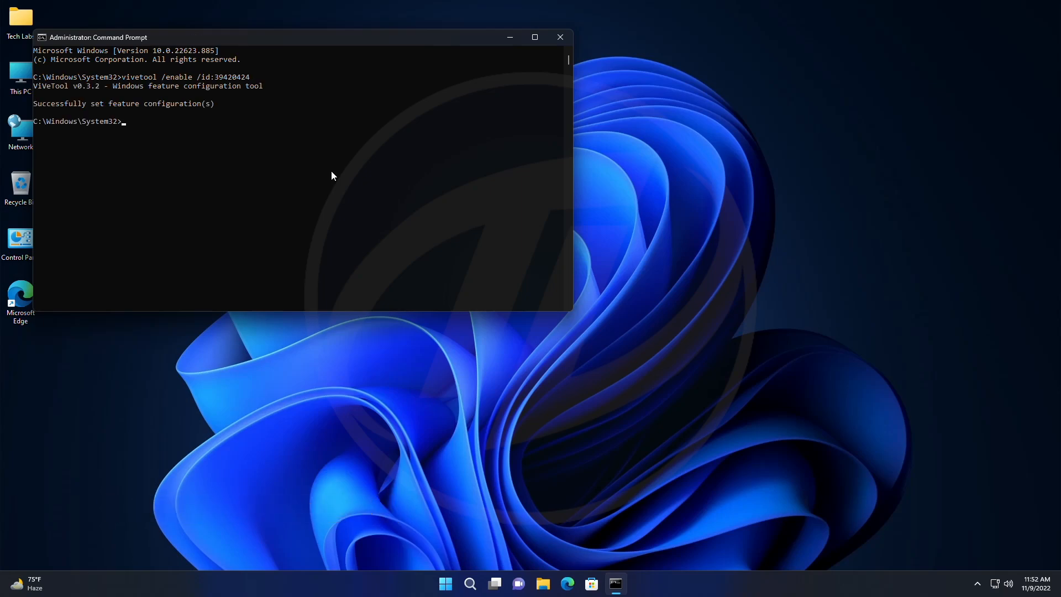
{"action": "mouse_move", "coordinate": [560, 37]}
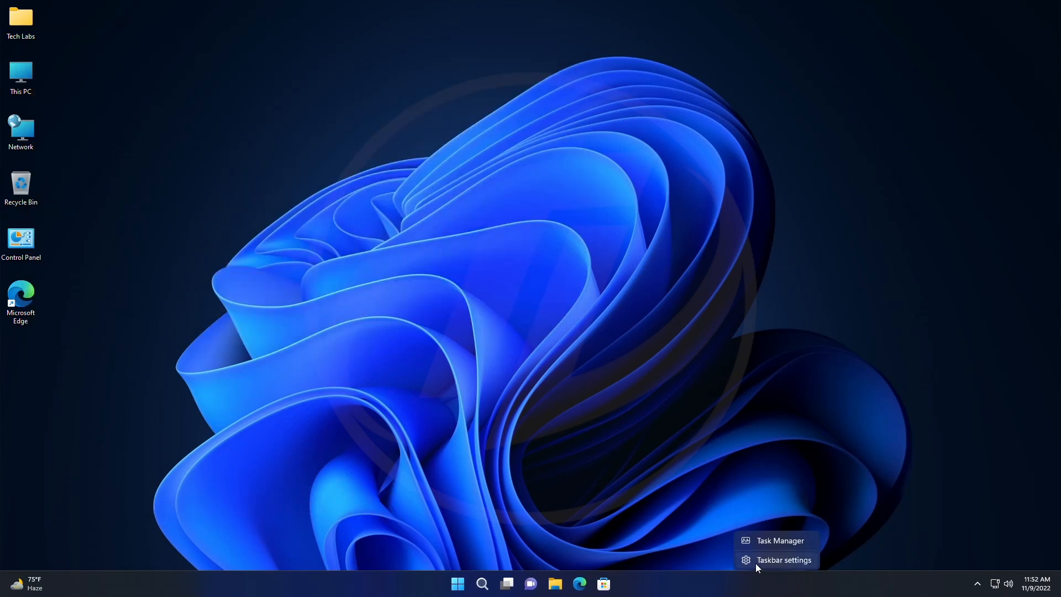
Open Task Manager and select the new process search box
{"action": "left_click", "coordinate": [780, 540]}
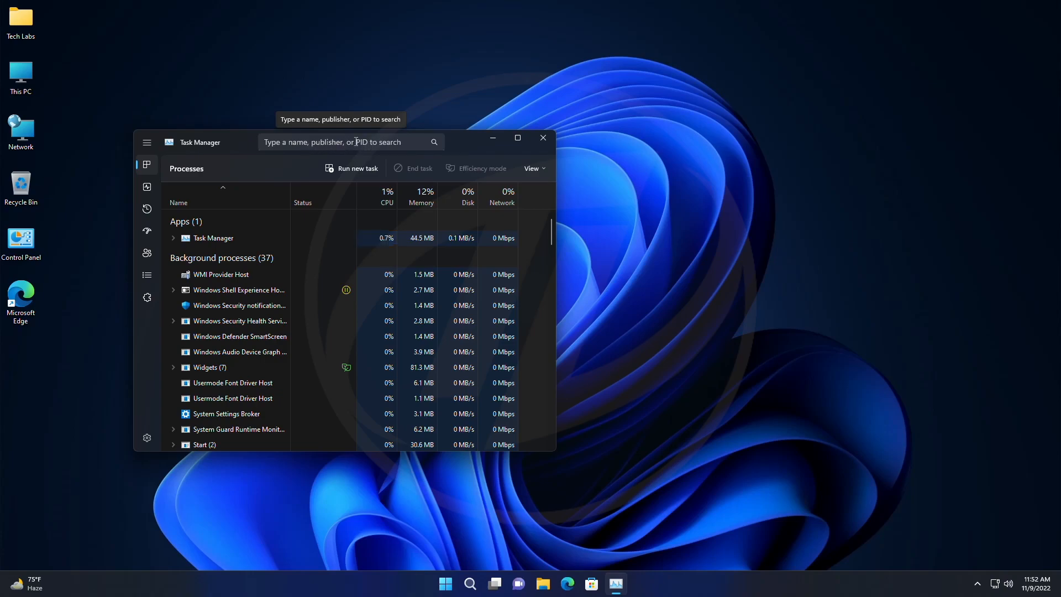
{"action": "mouse_move", "coordinate": [459, 10]}
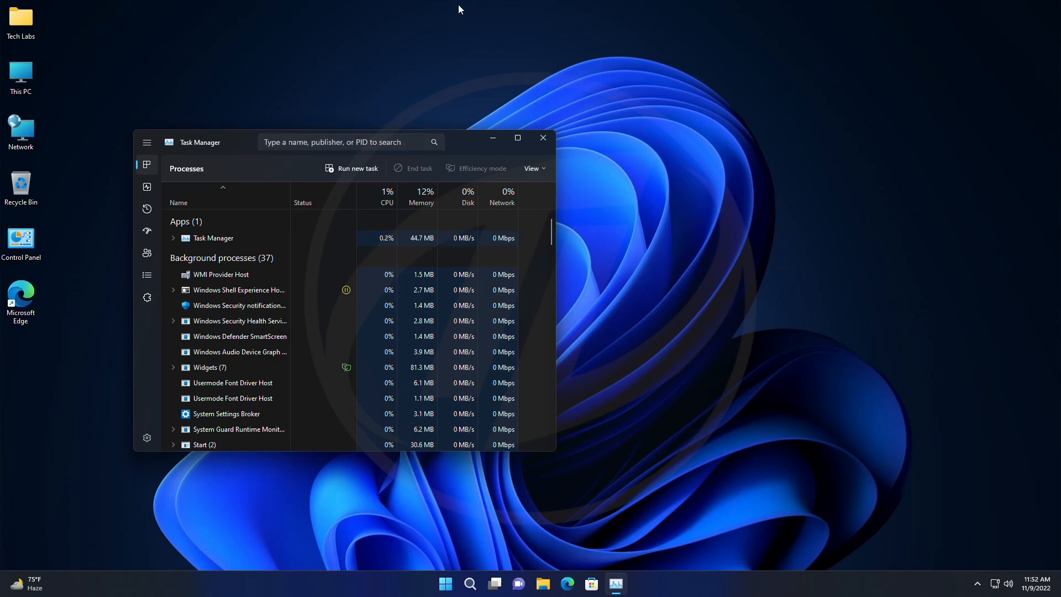
{"action": "left_click", "coordinate": [348, 142]}
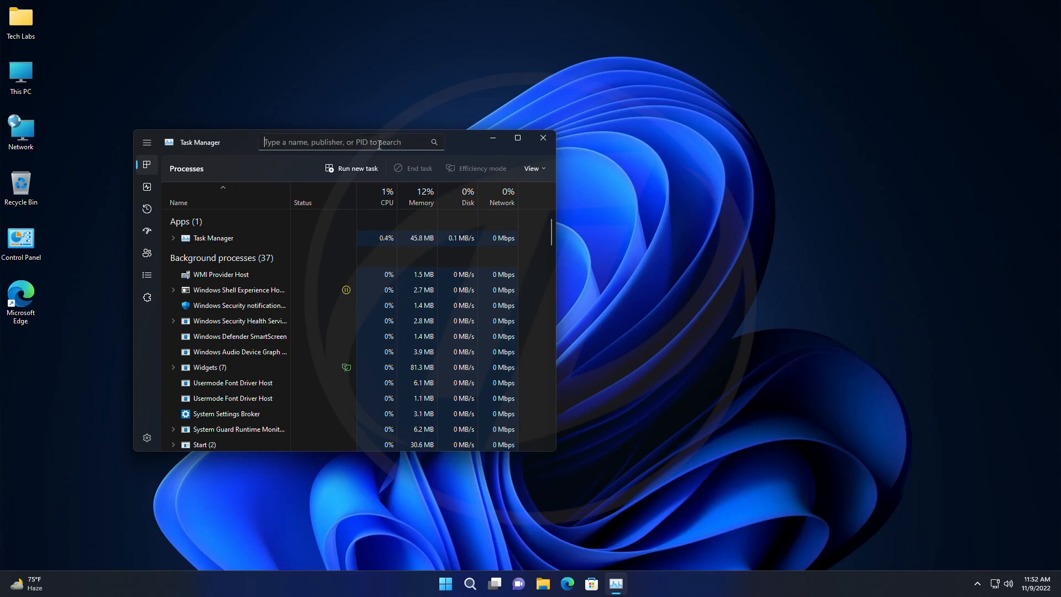